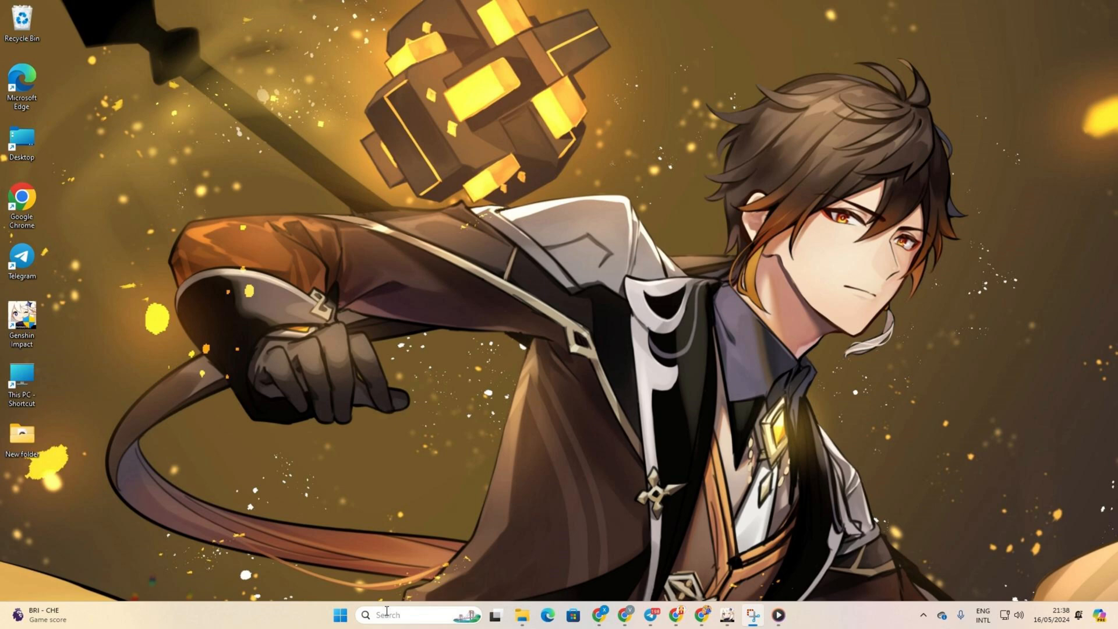
Search 'cmd' in Windows Search so Command Prompt appears as best match
left_click(387, 615)
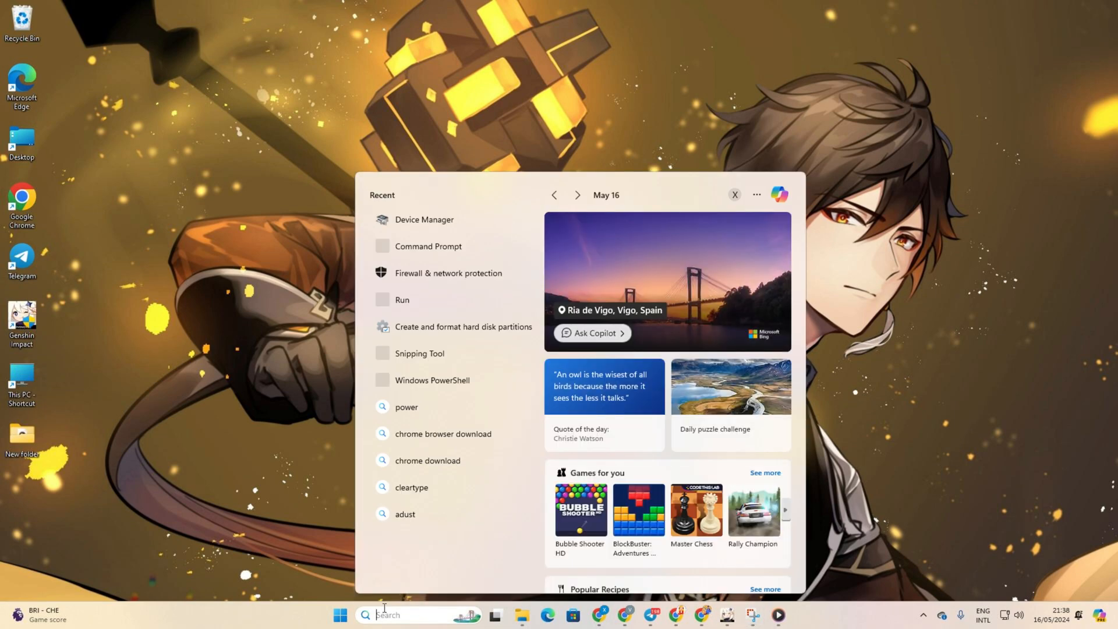
type("cmd")
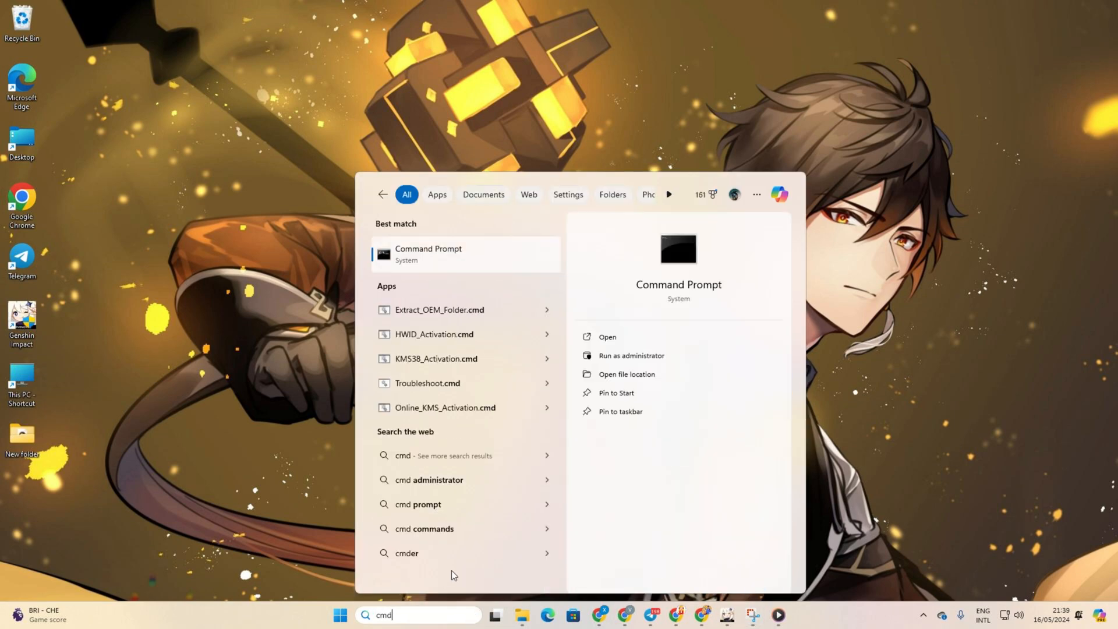
mouse_move(457, 271)
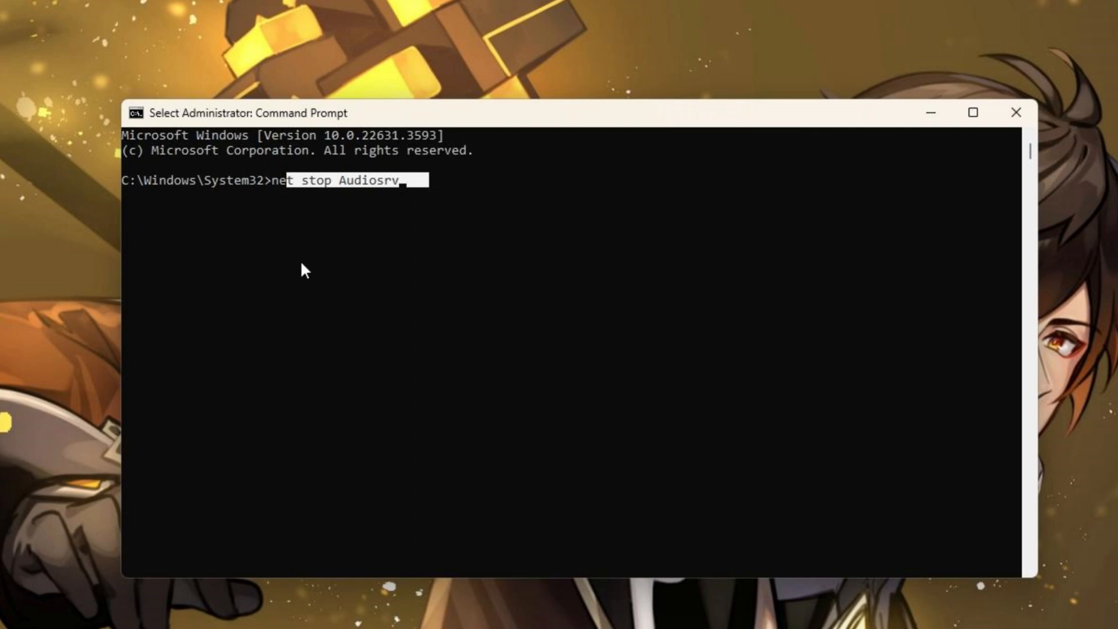
Run the 'net stop Audiosrv' command in the administrator Command Prompt
key("Enter")
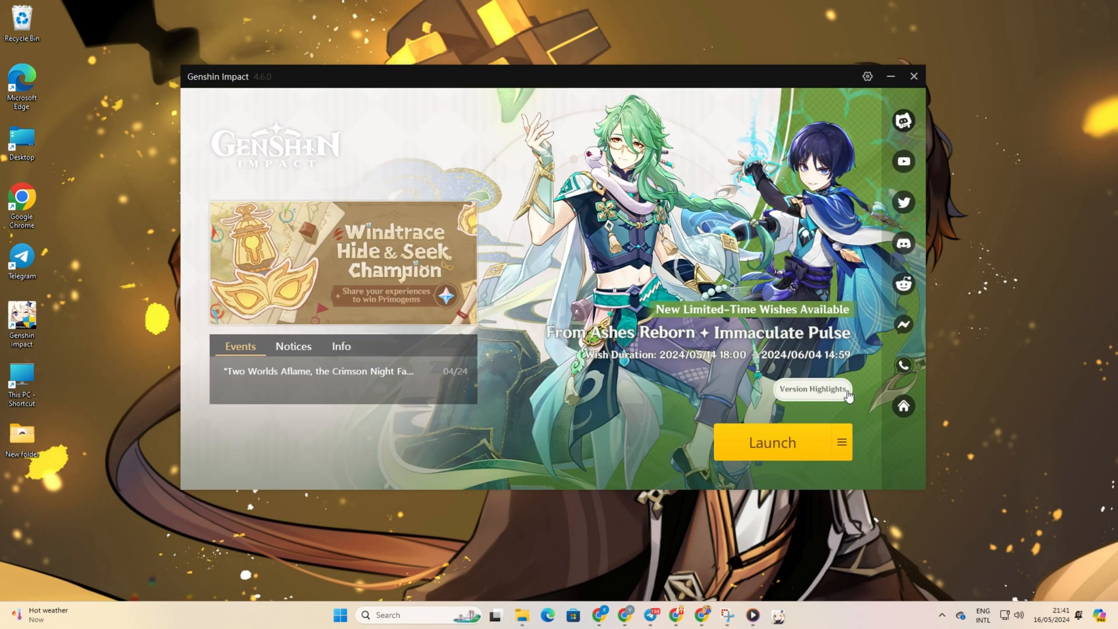
mouse_move(851, 456)
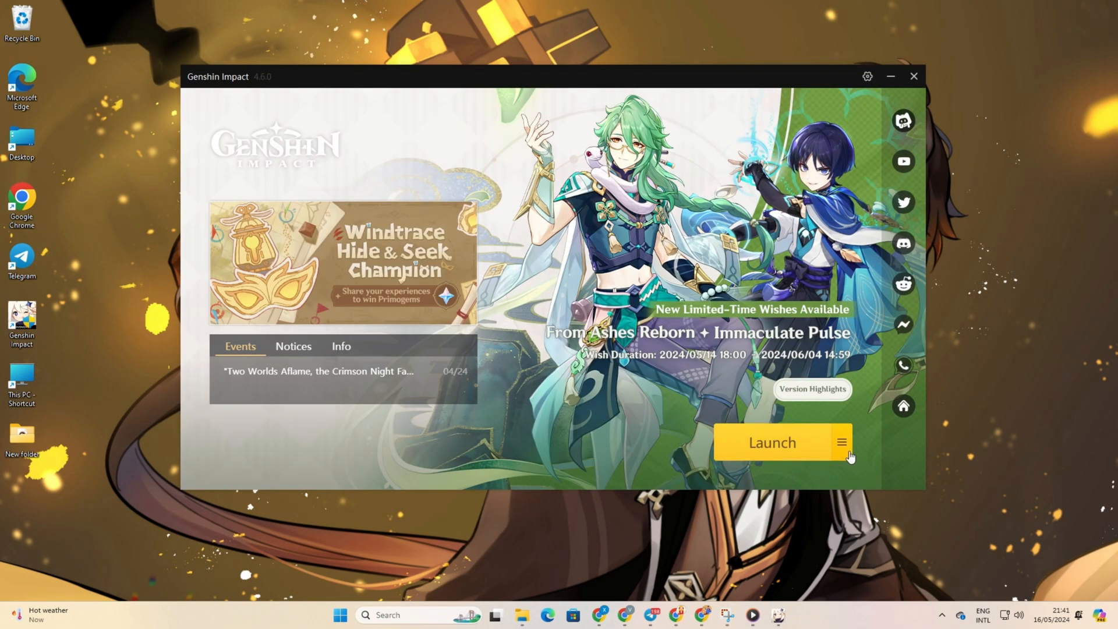
mouse_move(842, 443)
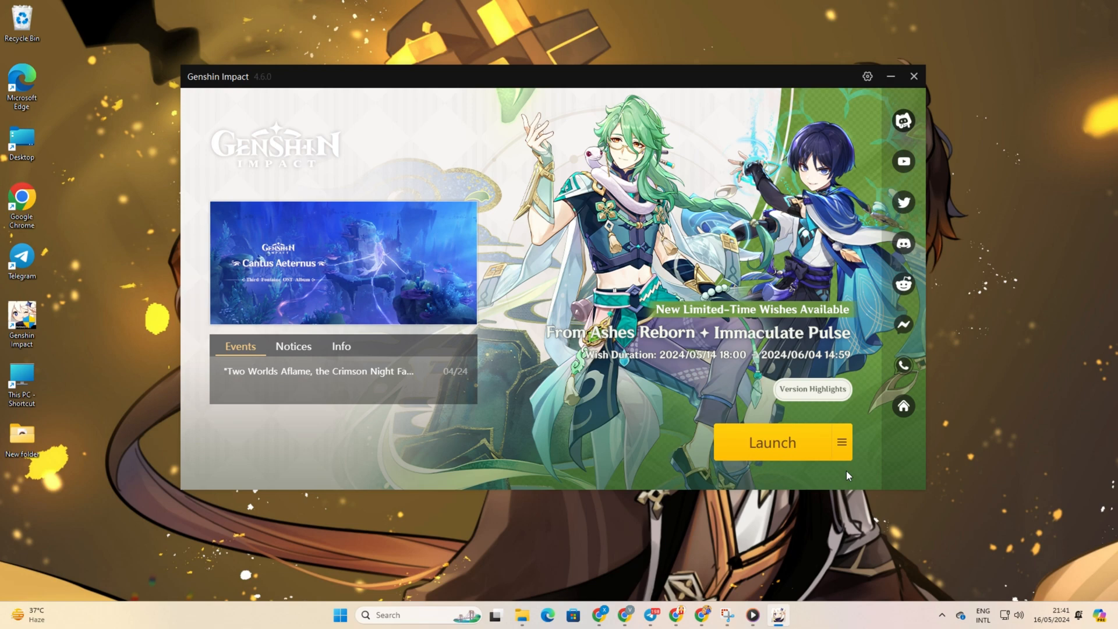
Run Repair Now to verify the installed game files, then close the launcher
left_click(842, 442)
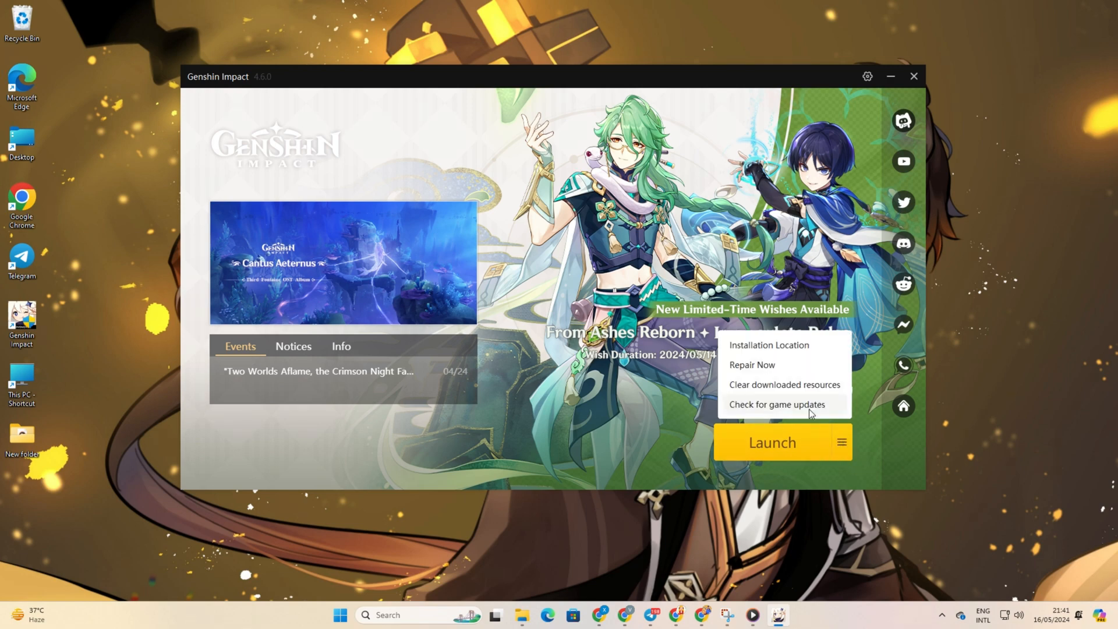
left_click(781, 404)
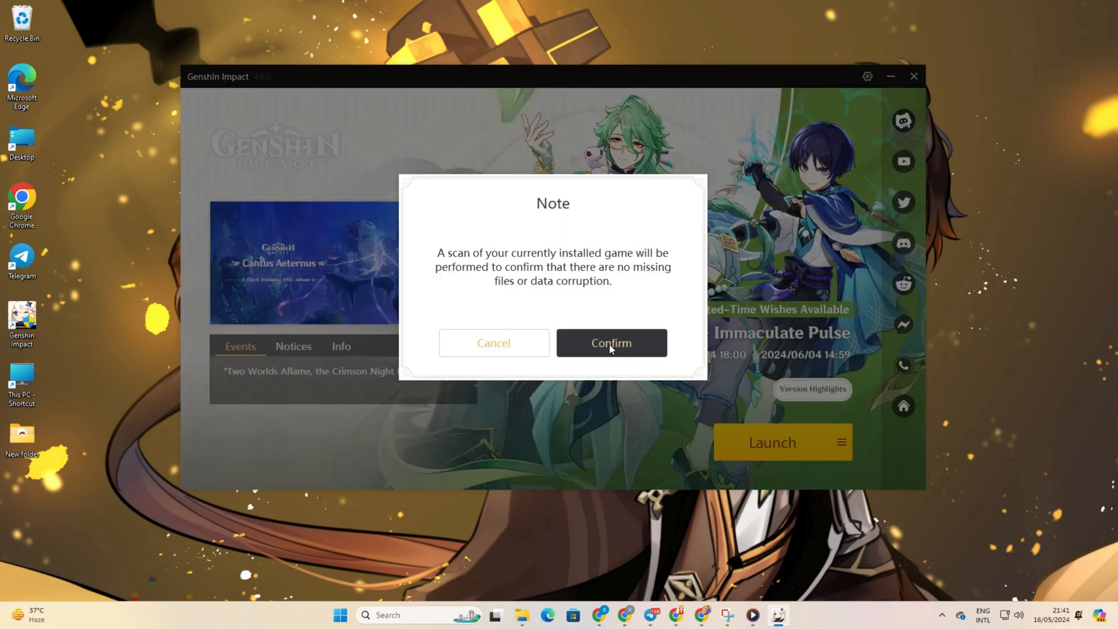
left_click(612, 342)
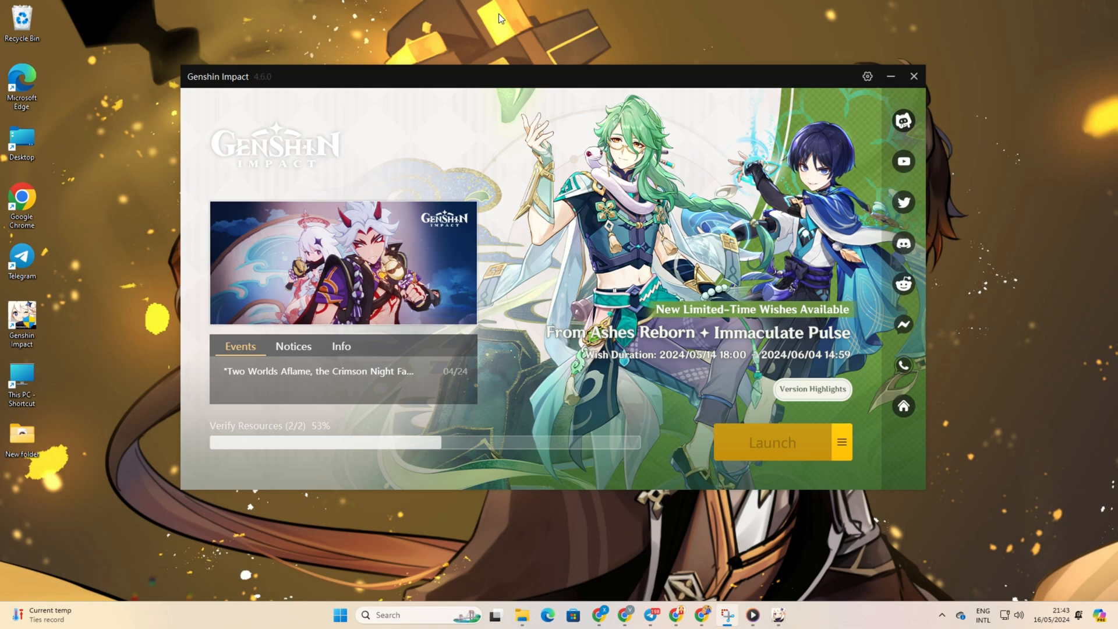
left_click(915, 76)
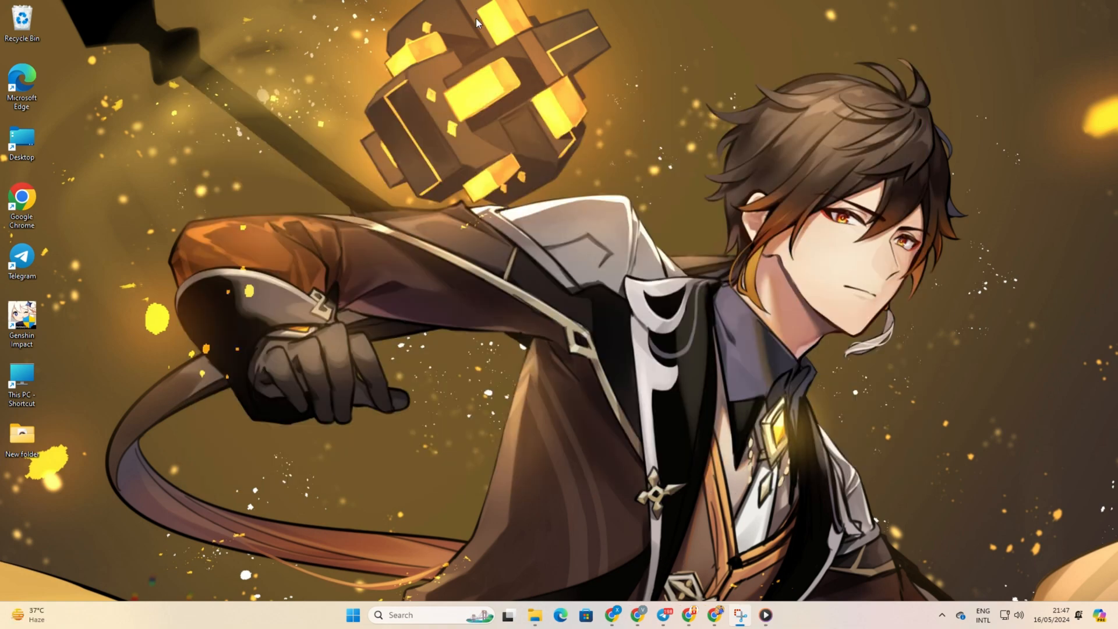
mouse_move(497, 14)
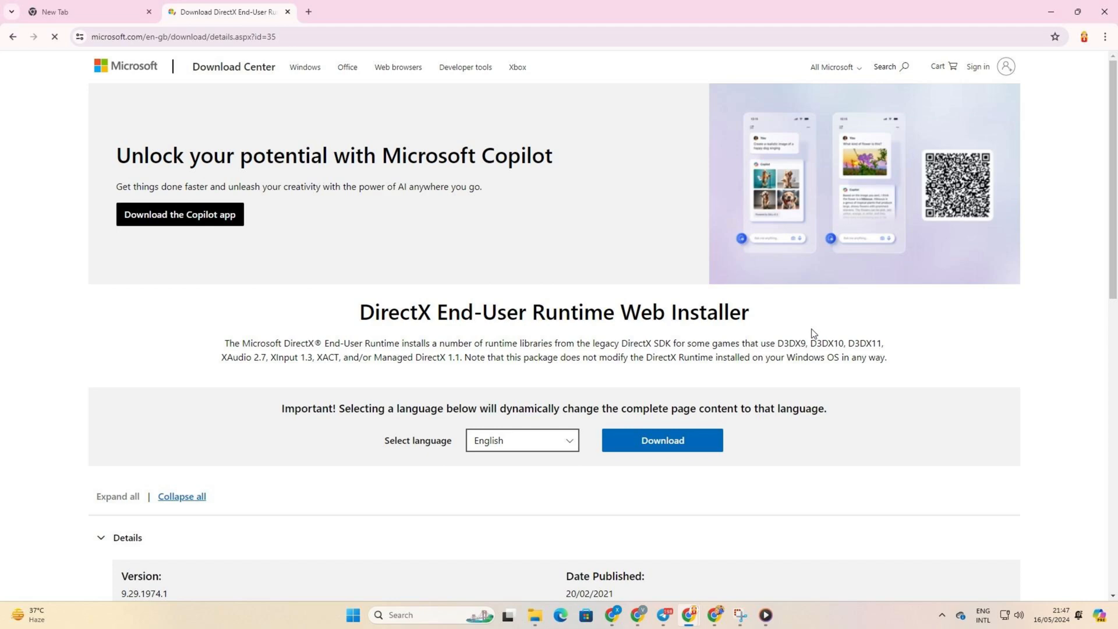
Download the DirectX End-User Runtime Web Installer from Microsoft's page
left_click(661, 440)
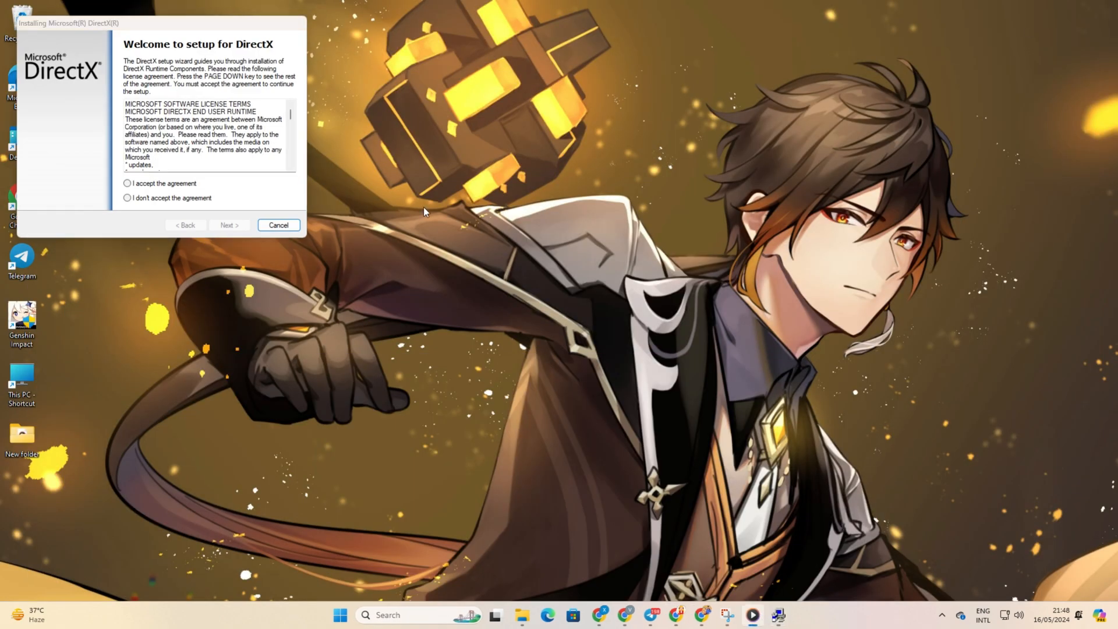
Accept the DirectX licence, proceed to install, and dismiss the download failure warning
left_click(229, 225)
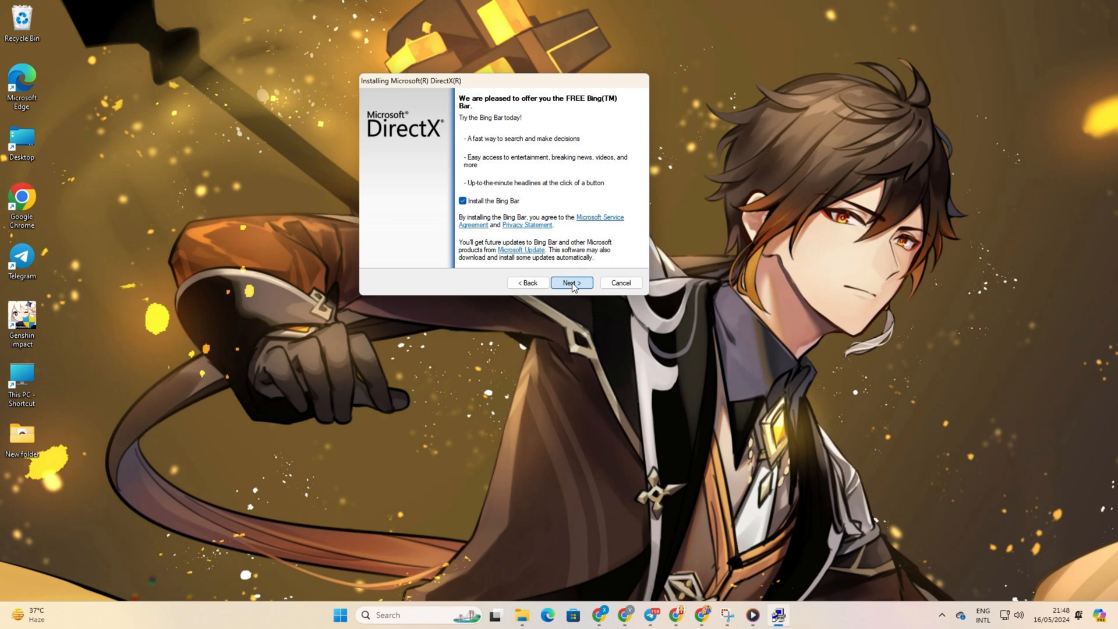
left_click(571, 282)
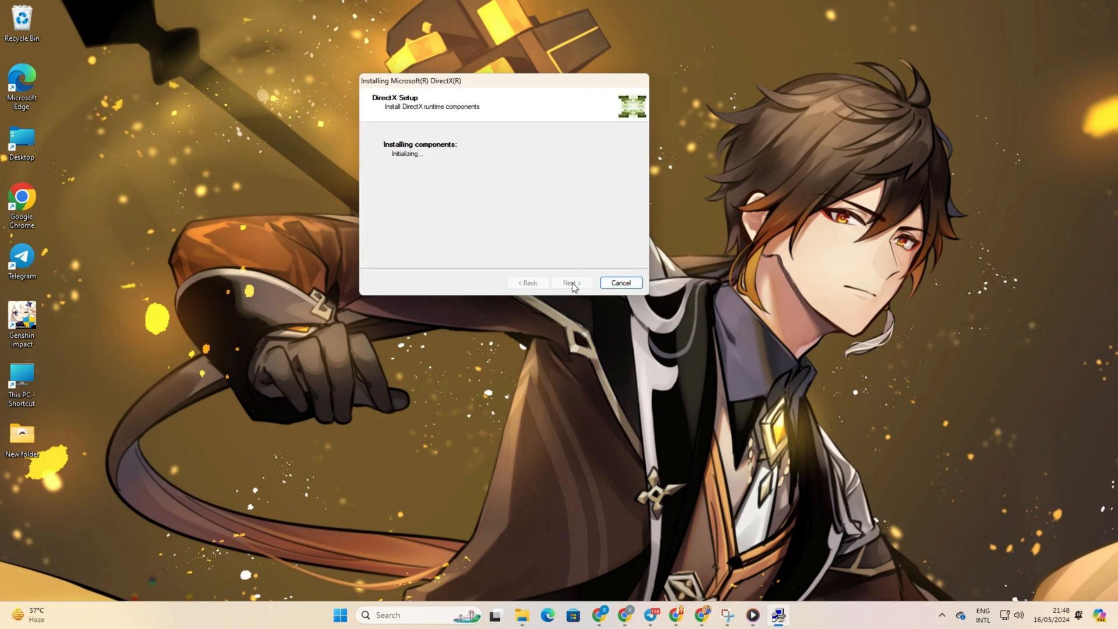
mouse_move(427, 149)
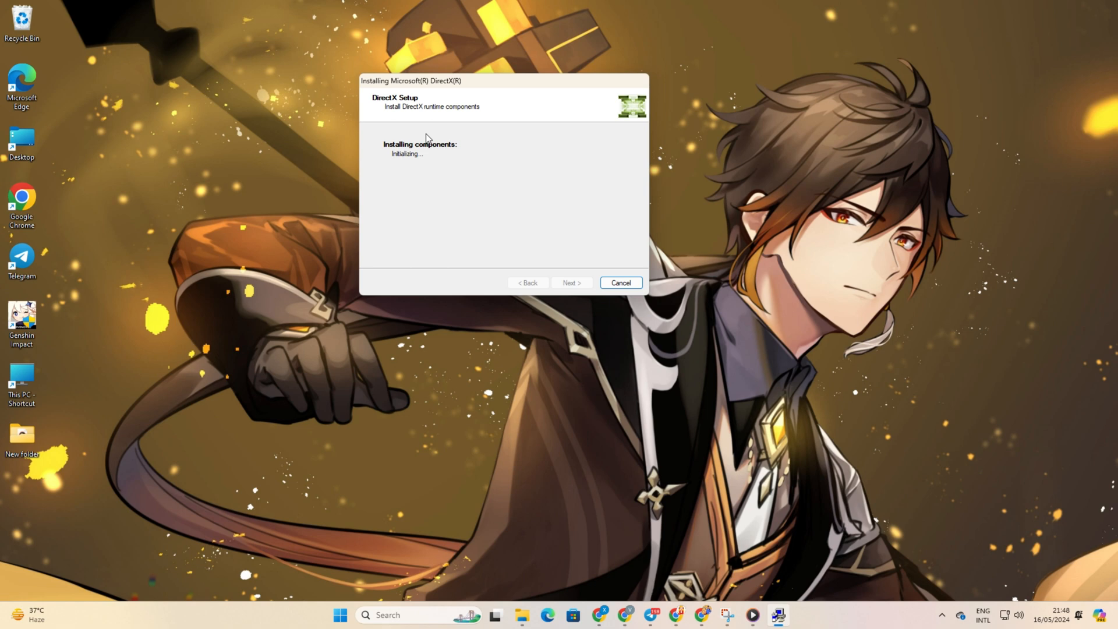
mouse_move(723, 238)
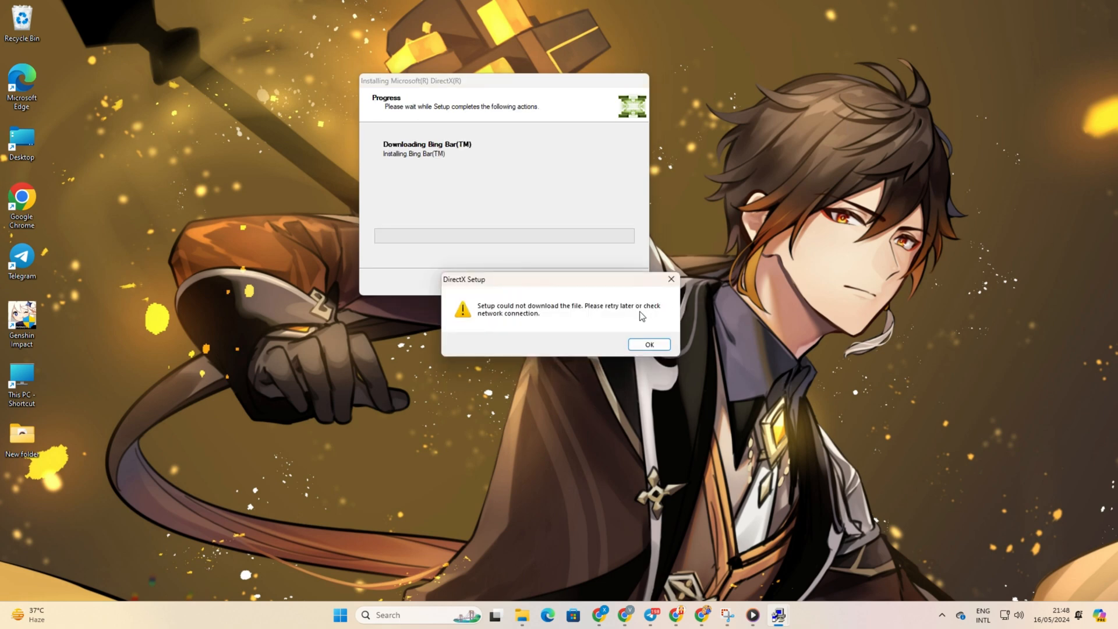
left_click(649, 344)
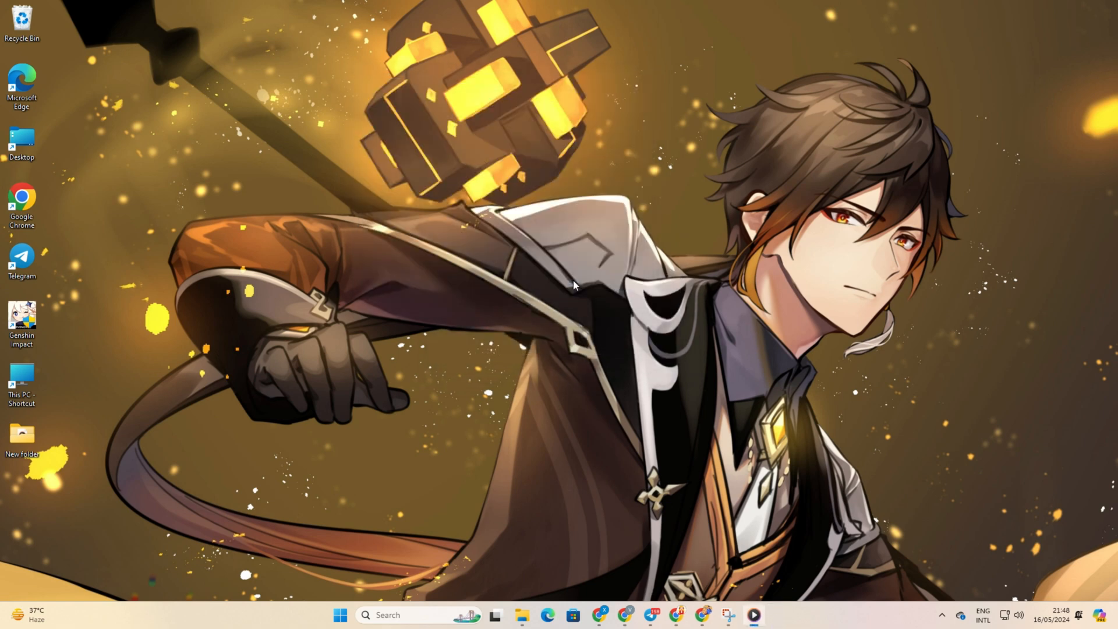